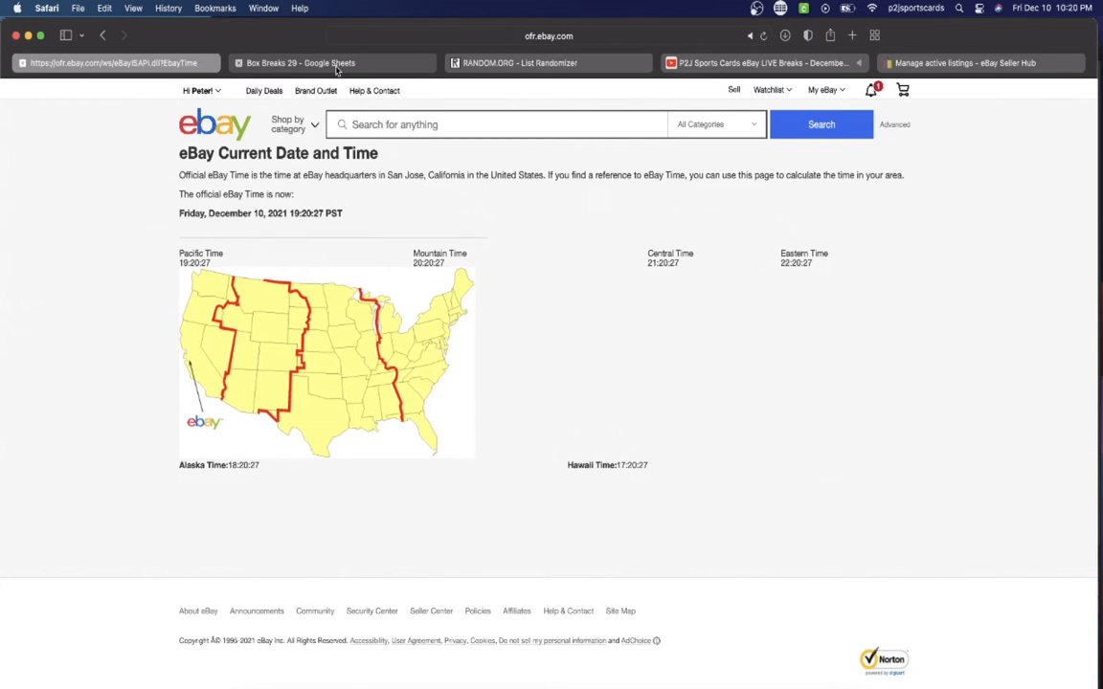
# - Return to the Box Breaks 29 sheet and copy all participant names from column C
pyautogui.click(333, 63)
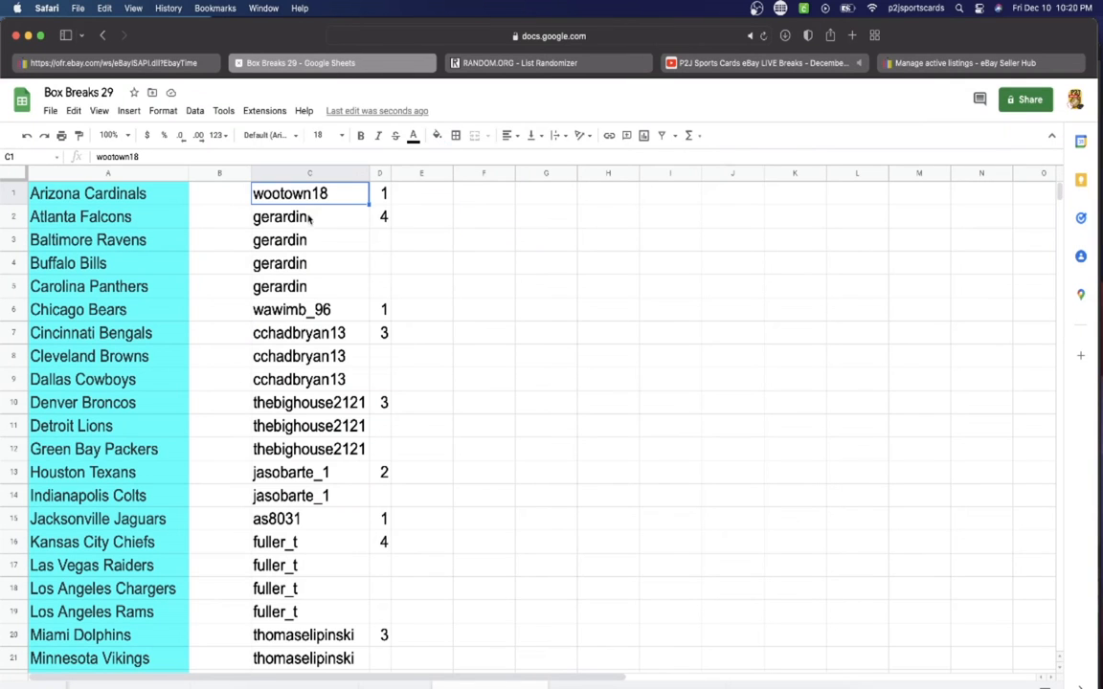
pyautogui.click(311, 311)
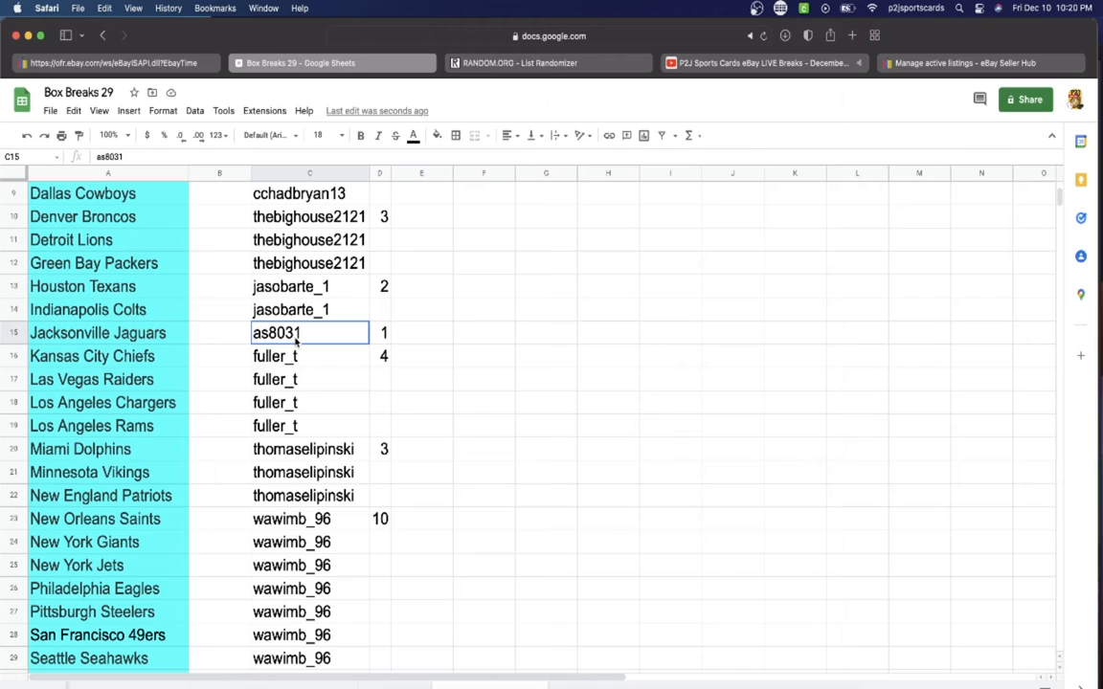
pyautogui.moveTo(302, 345)
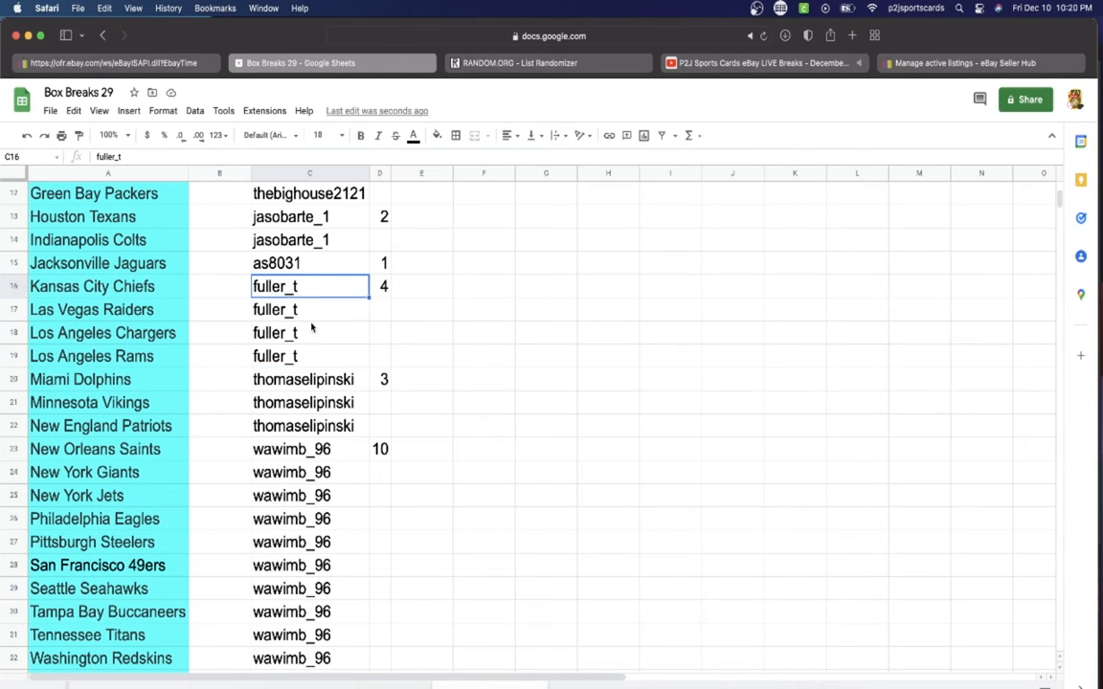
pyautogui.click(310, 379)
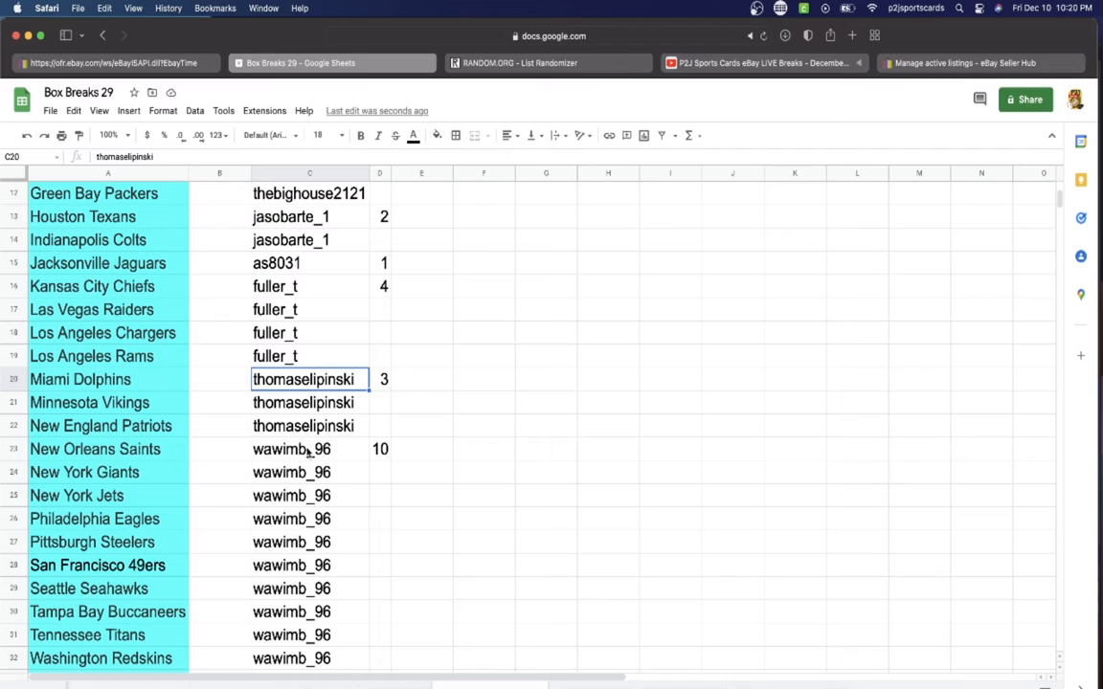
pyautogui.scroll(3)
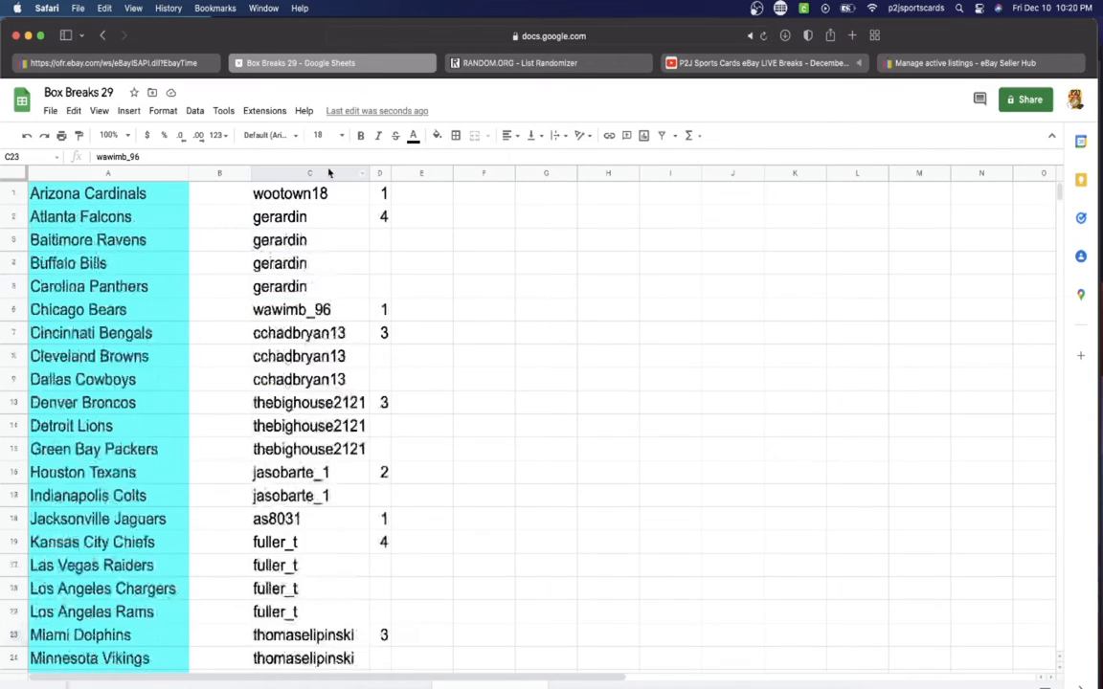
pyautogui.click(310, 172)
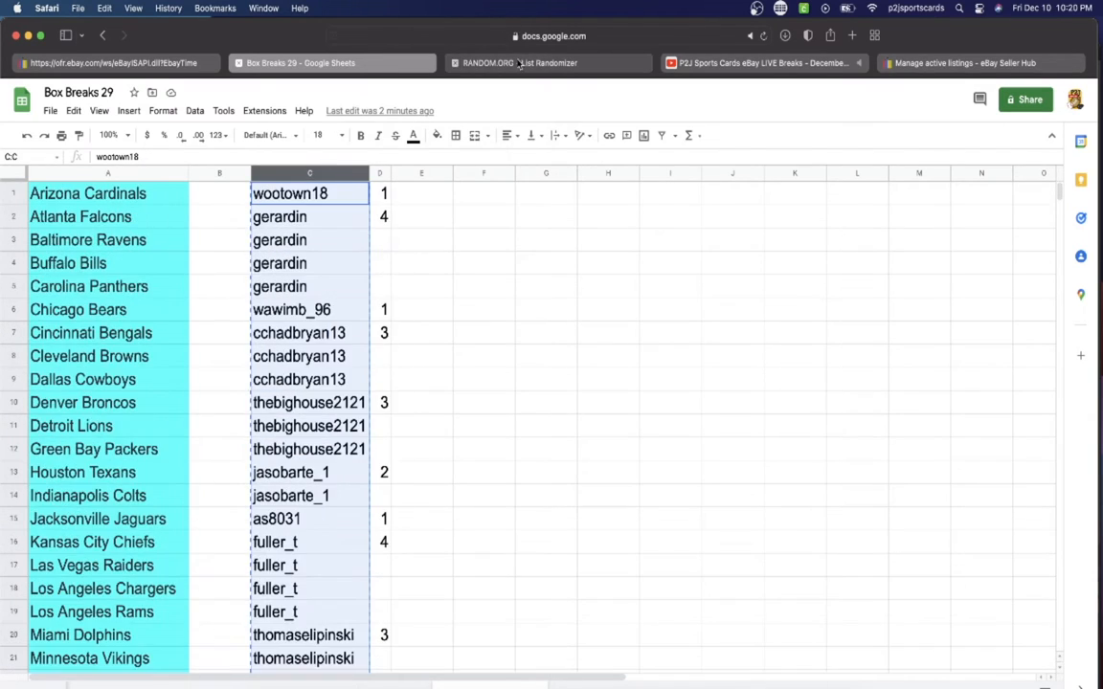
# - Randomize the pasted 32 names in List Randomizer, reshuffling several times
pyautogui.click(520, 64)
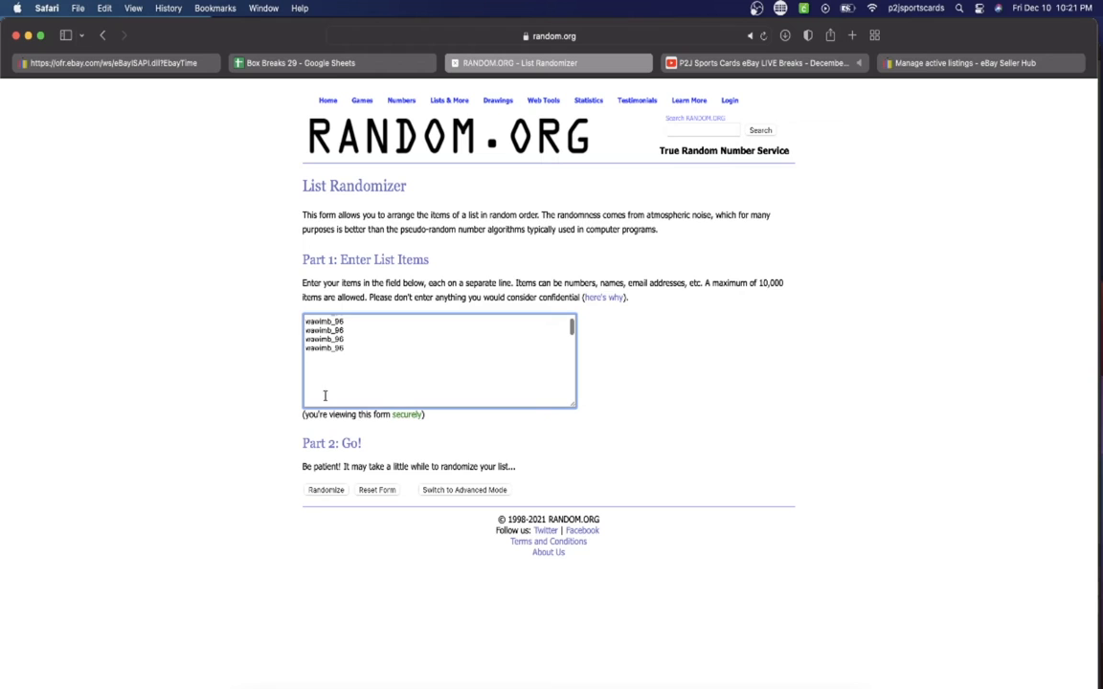
pyautogui.click(326, 490)
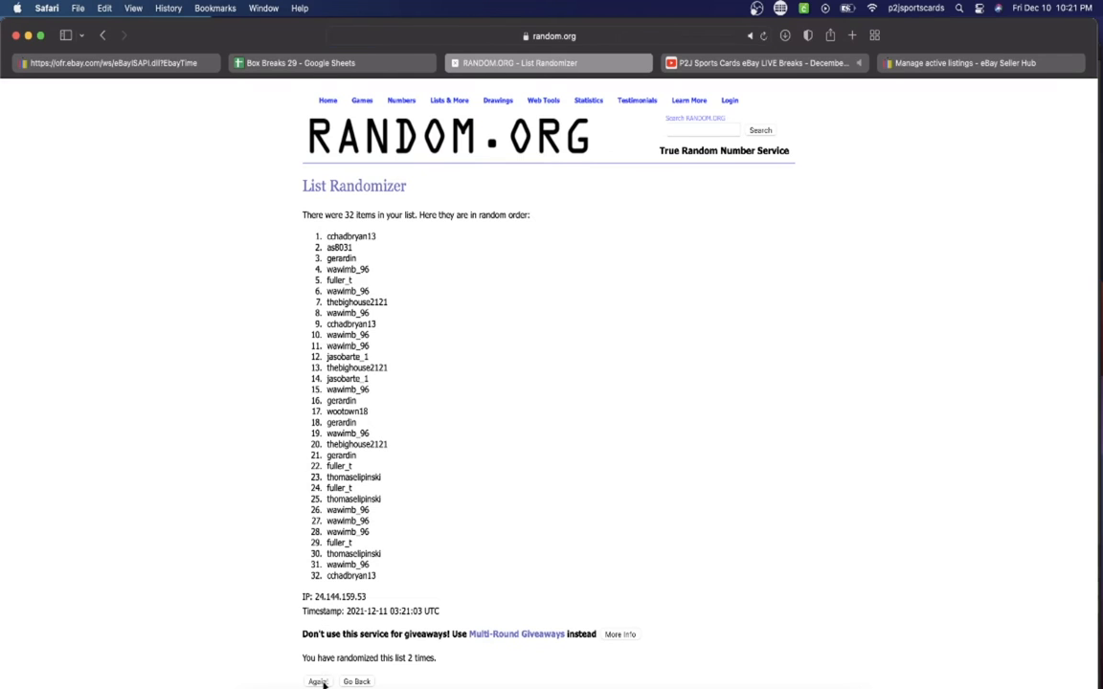
pyautogui.click(316, 682)
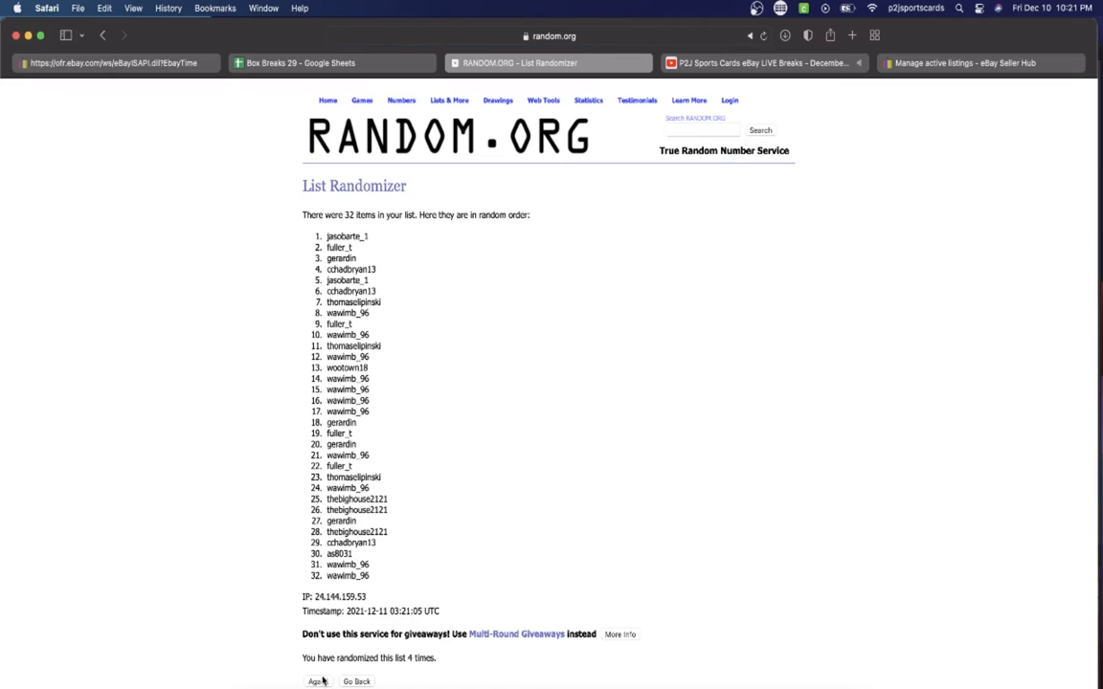
pyautogui.click(314, 682)
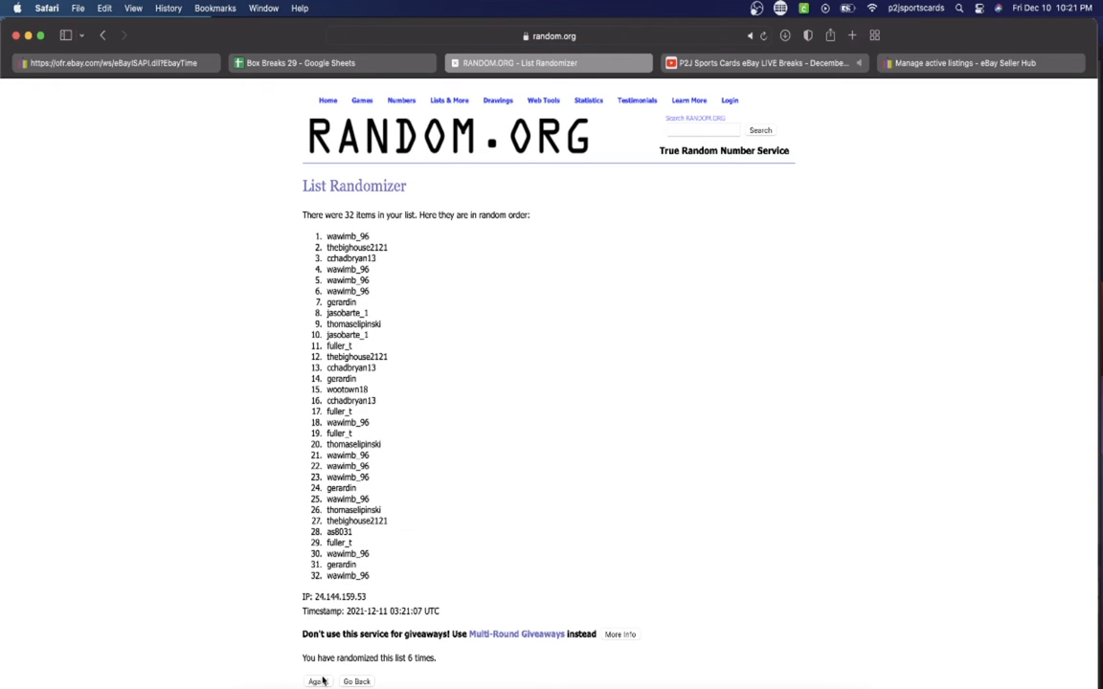
pyautogui.click(314, 681)
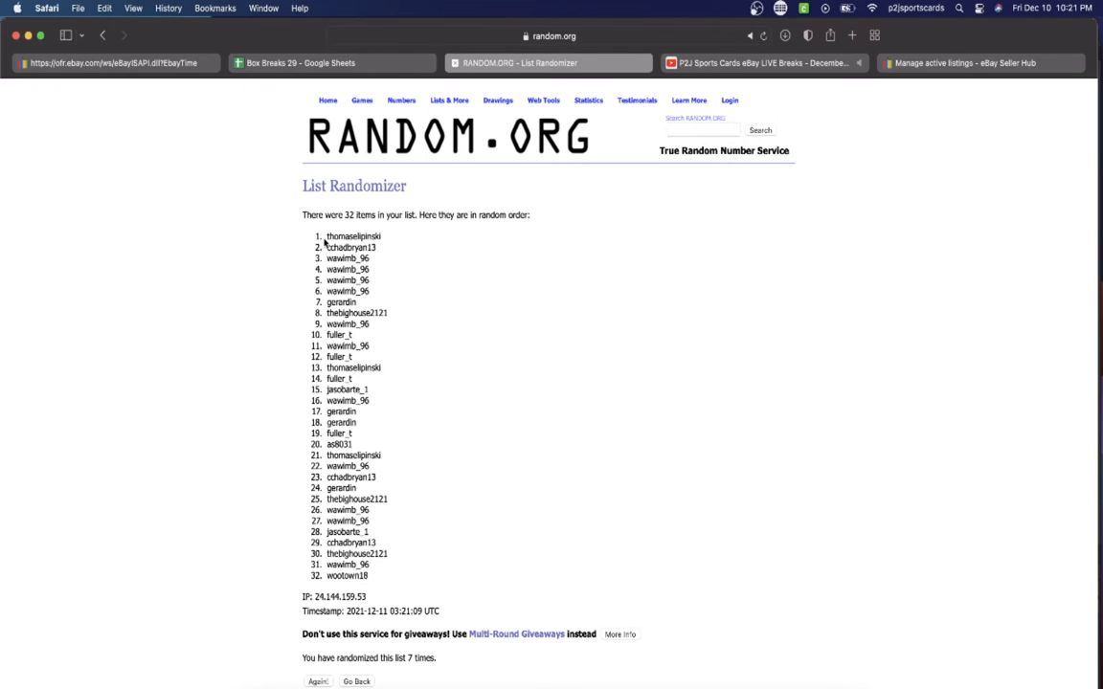
# - Copy the final randomized list and return to the Box Breaks 29 sheet
pyautogui.moveTo(326, 238); pyautogui.dragTo(393, 574)
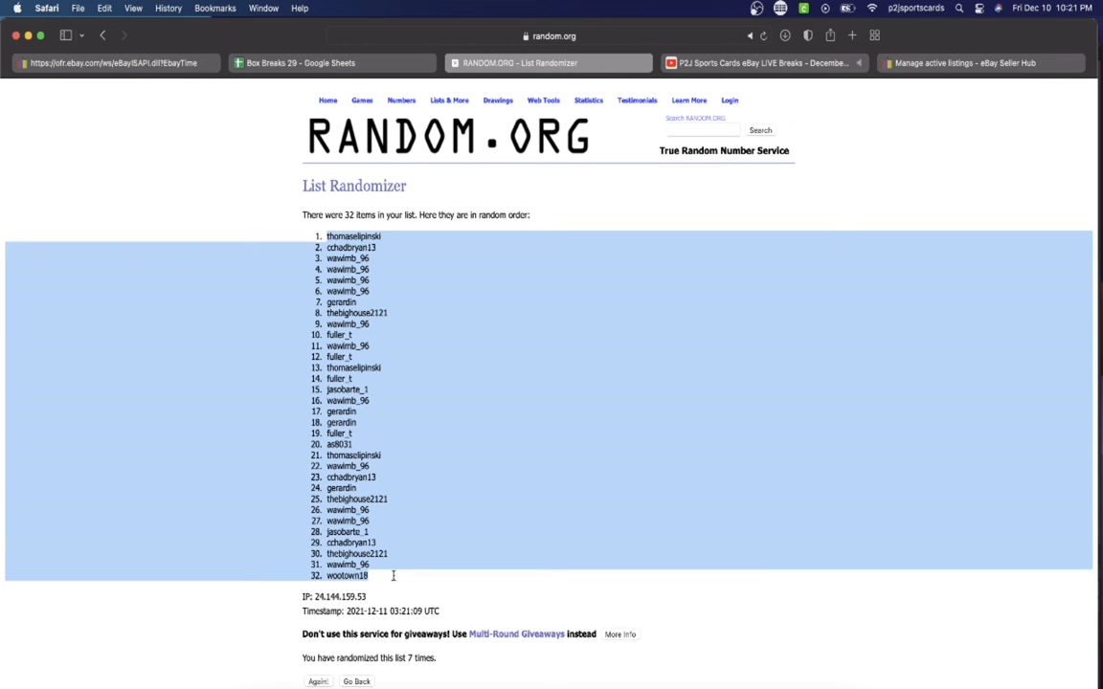
pyautogui.click(330, 62)
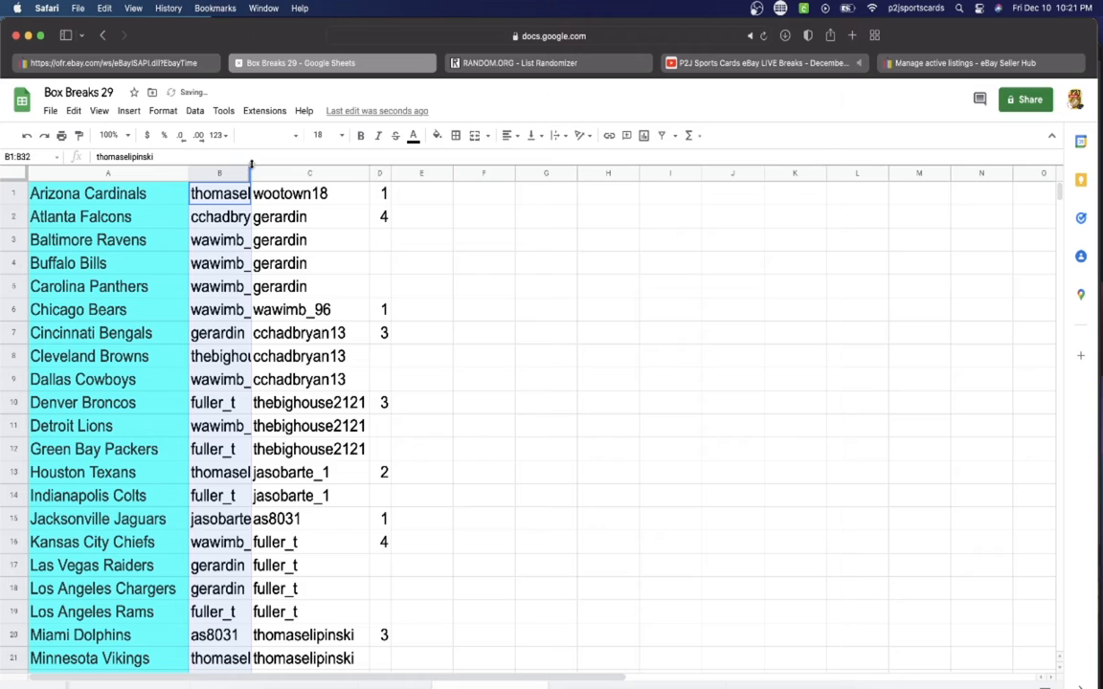
# - Widen column B and check the pasted names beside Atlanta Falcons, Buffalo Bills, Cleveland Browns and Dallas Cowboys
pyautogui.click(218, 264)
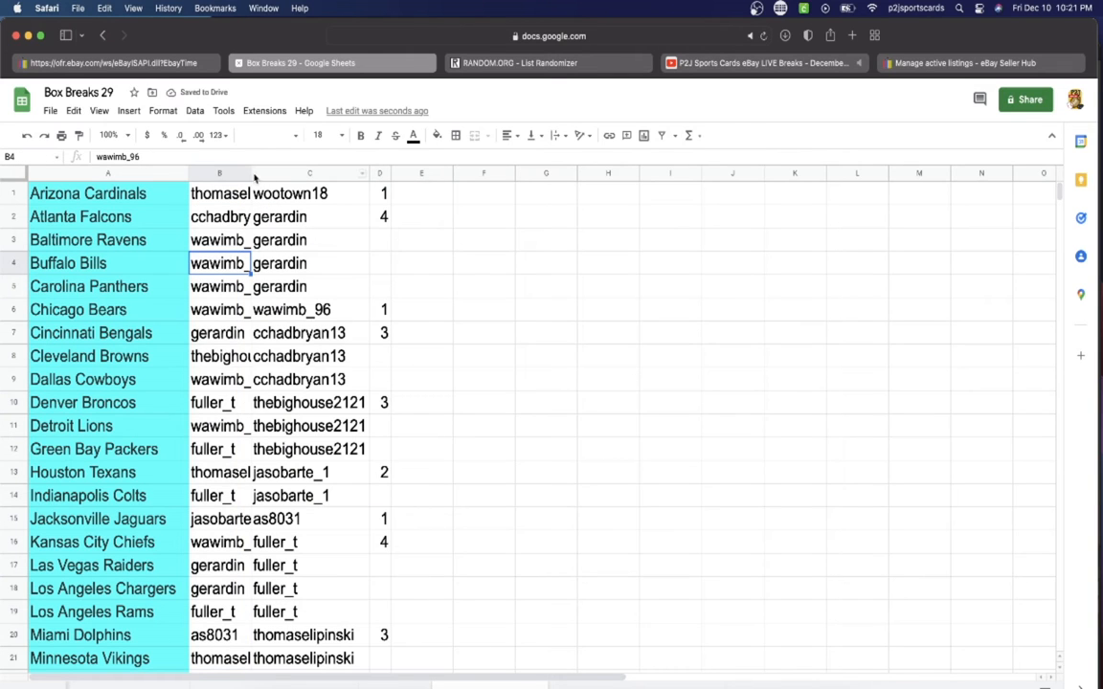
pyautogui.scroll(-3)
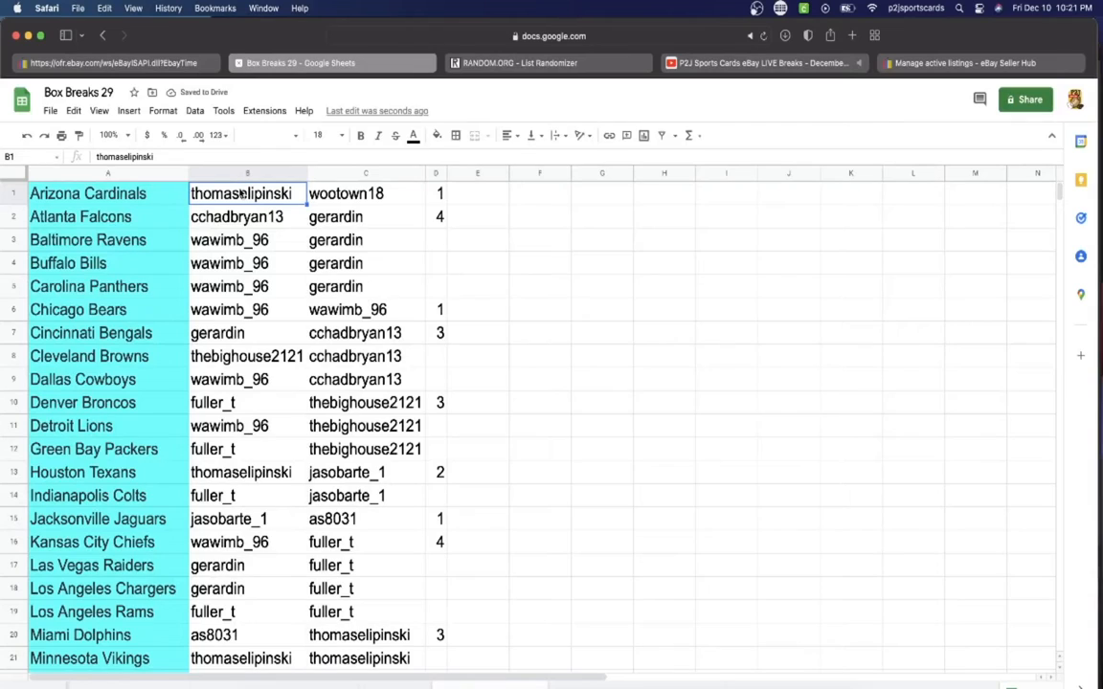
pyautogui.click(247, 217)
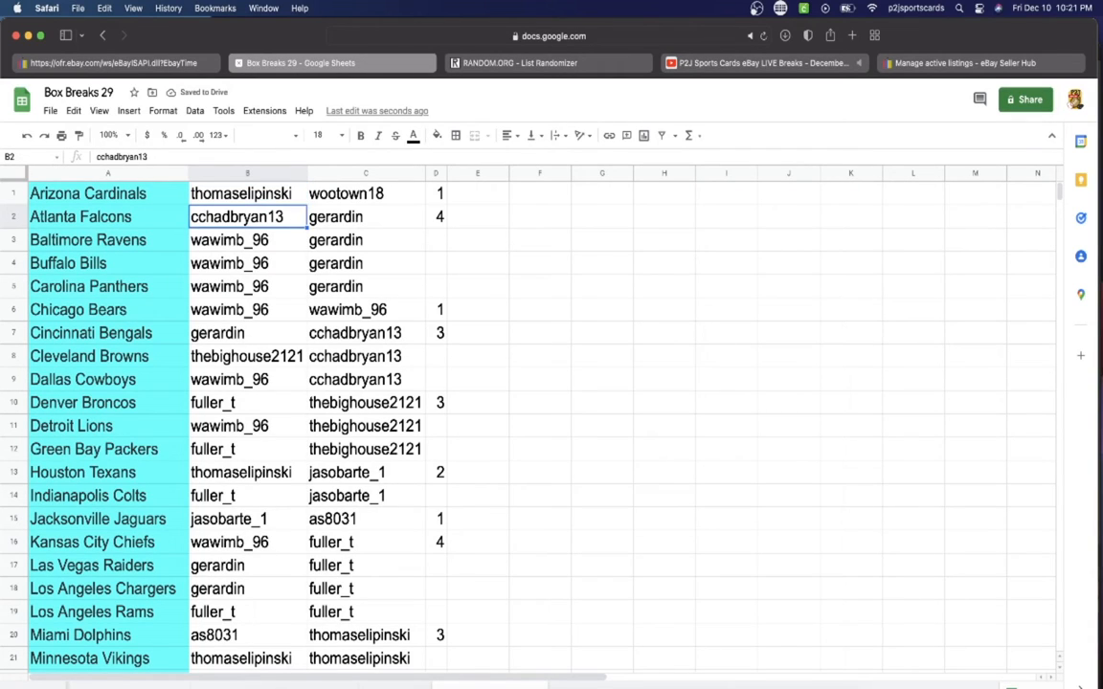
pyautogui.click(247, 264)
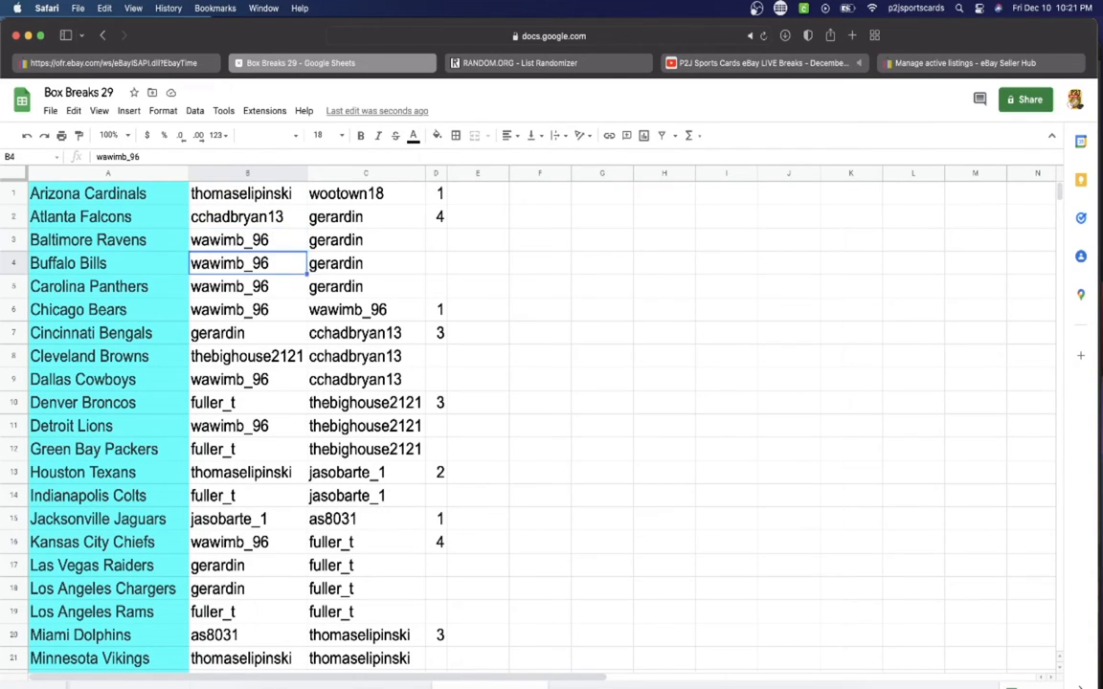
pyautogui.click(247, 356)
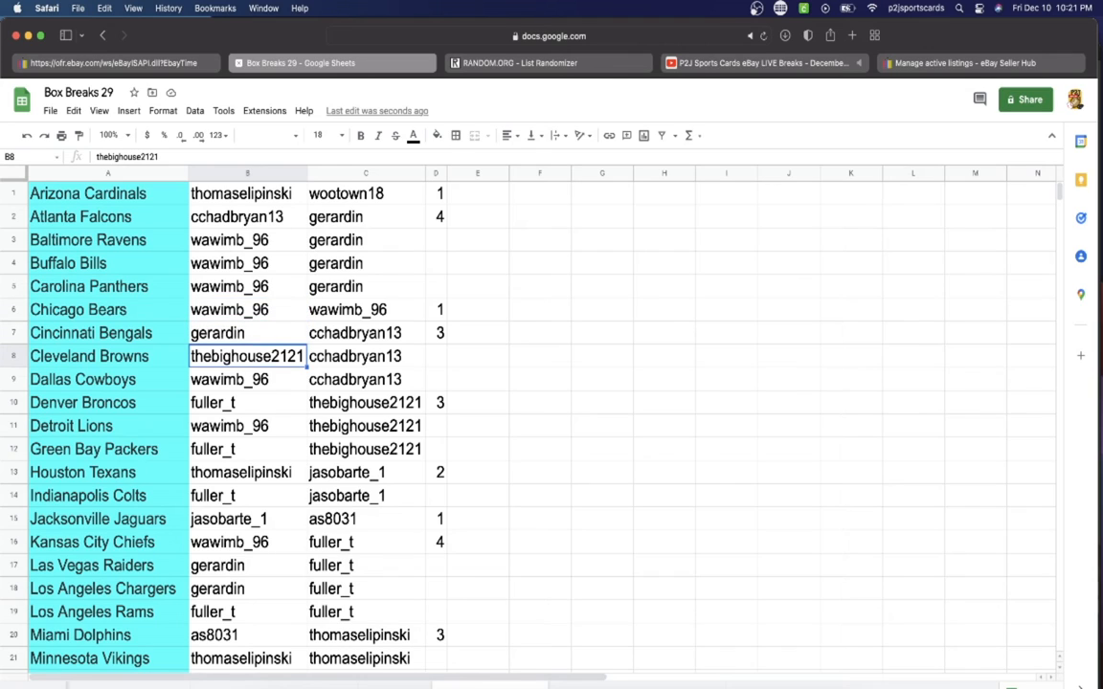
pyautogui.click(247, 379)
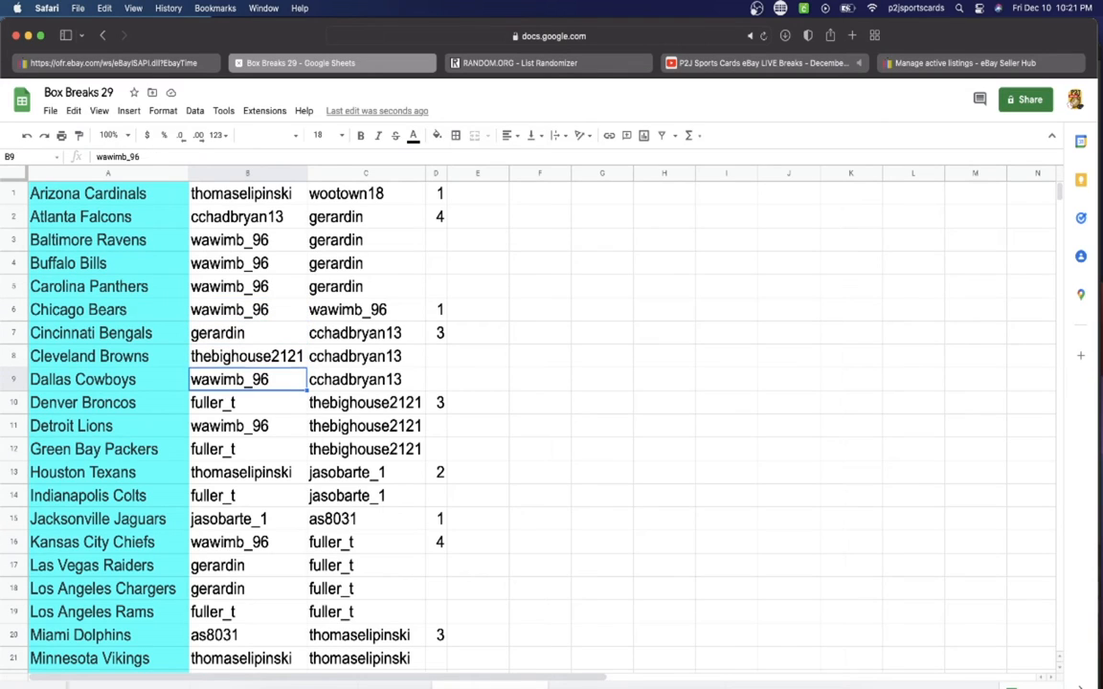
pyautogui.click(247, 425)
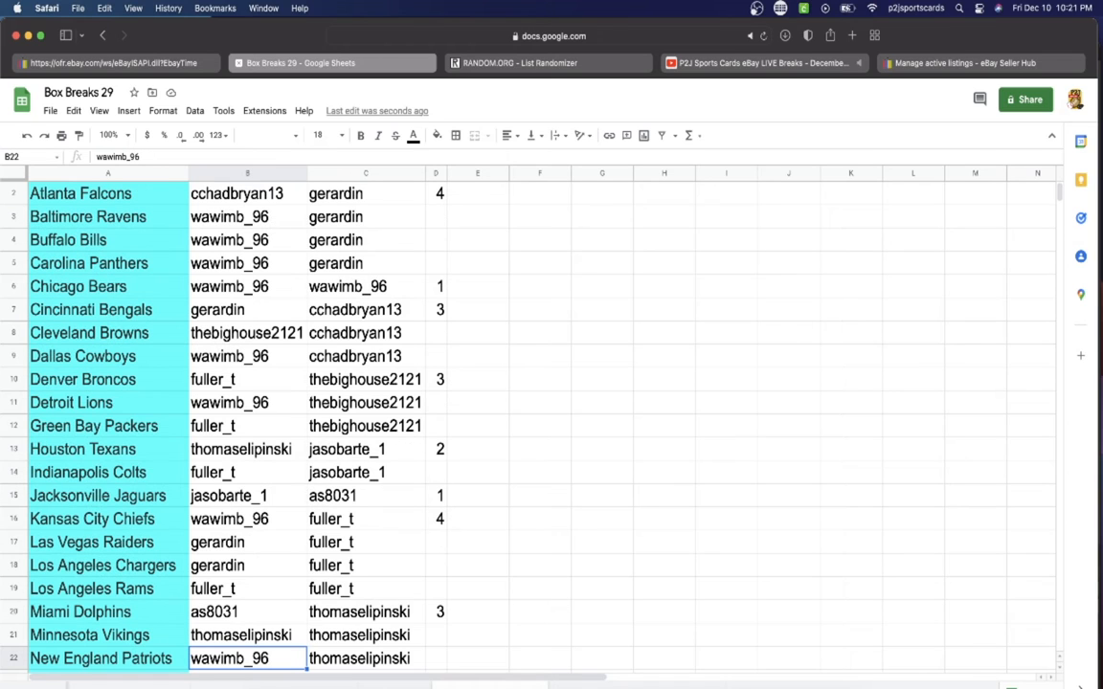
# - Scroll through the sheet to review the remaining team-name pairings
pyautogui.scroll(-3)
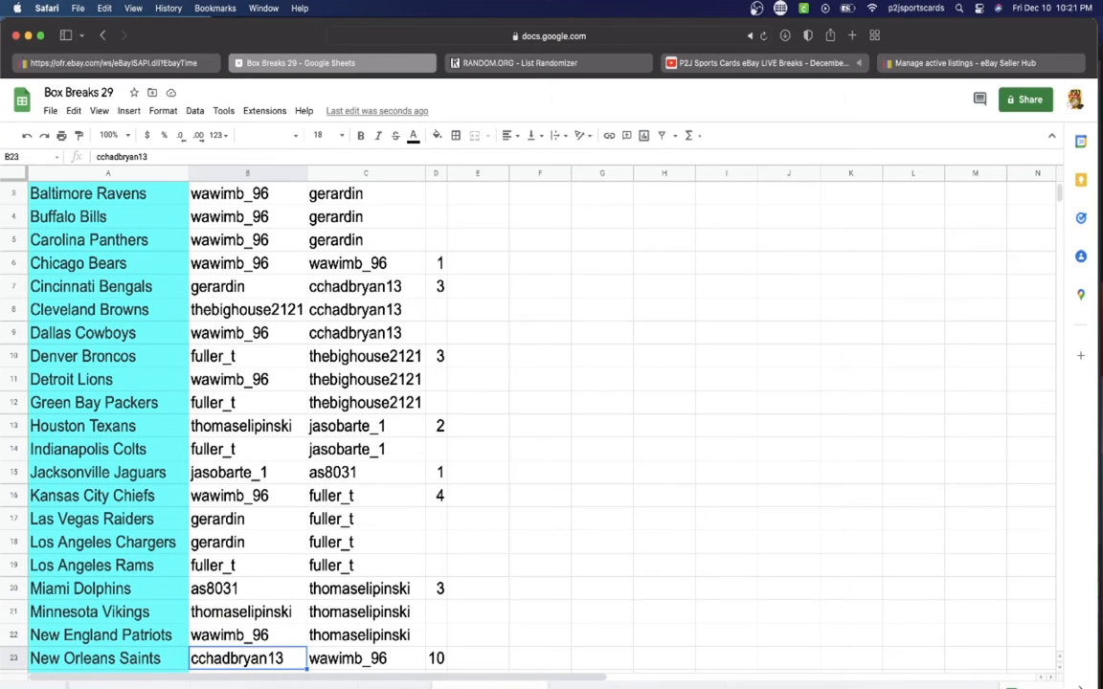
pyautogui.scroll(-3)
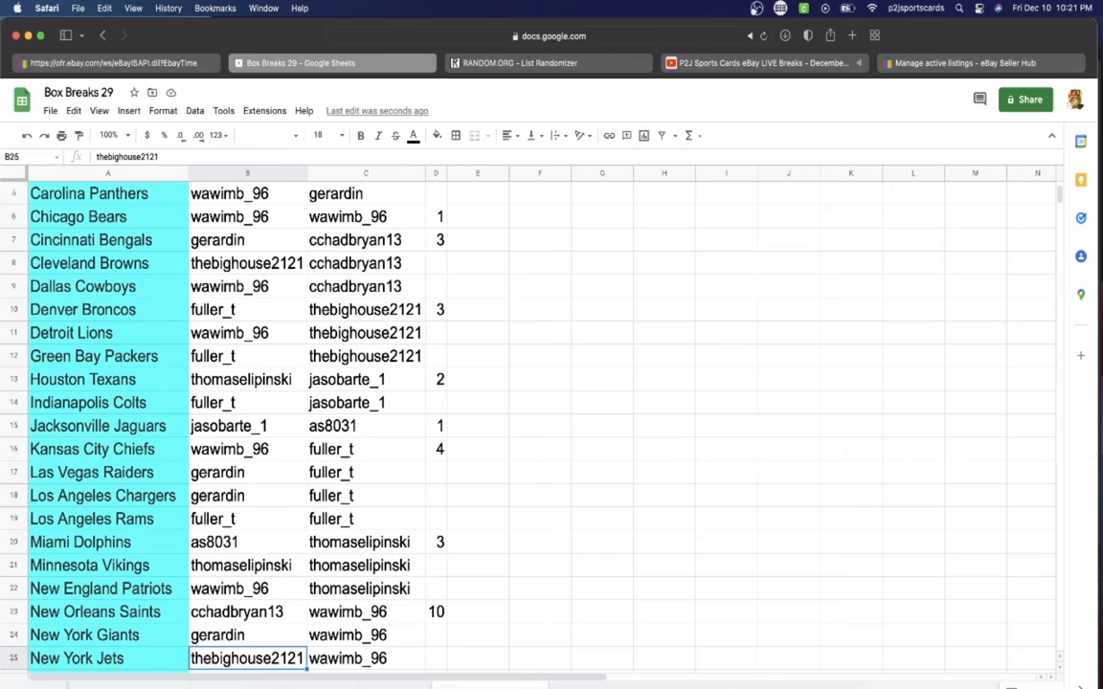
pyautogui.scroll(-3)
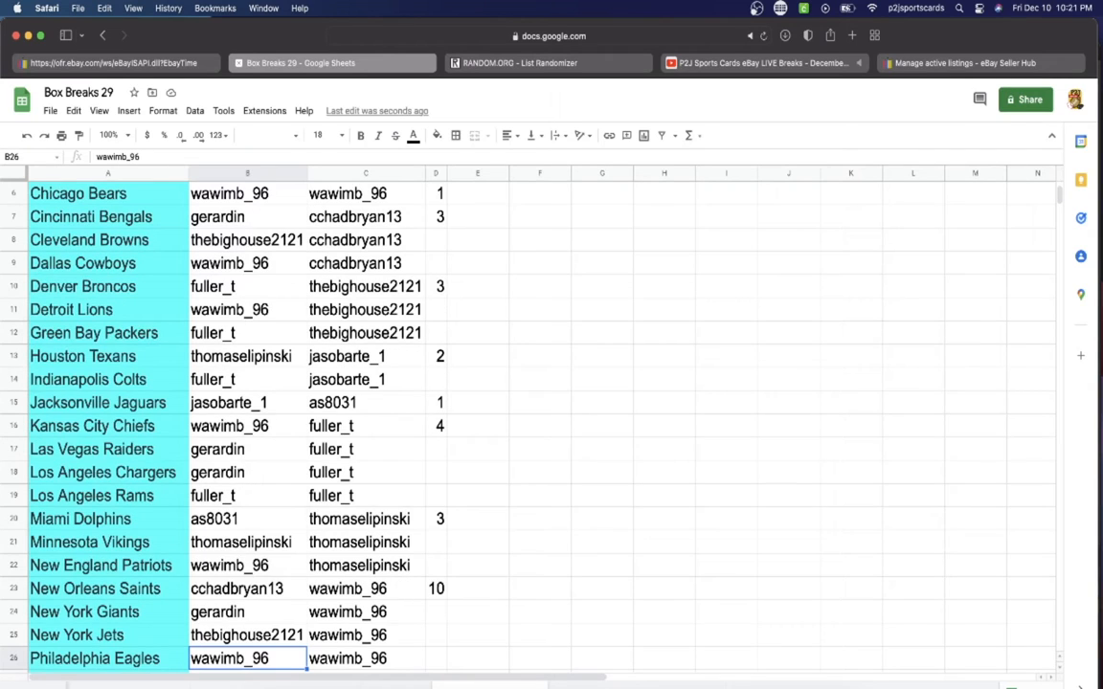
pyautogui.scroll(-3)
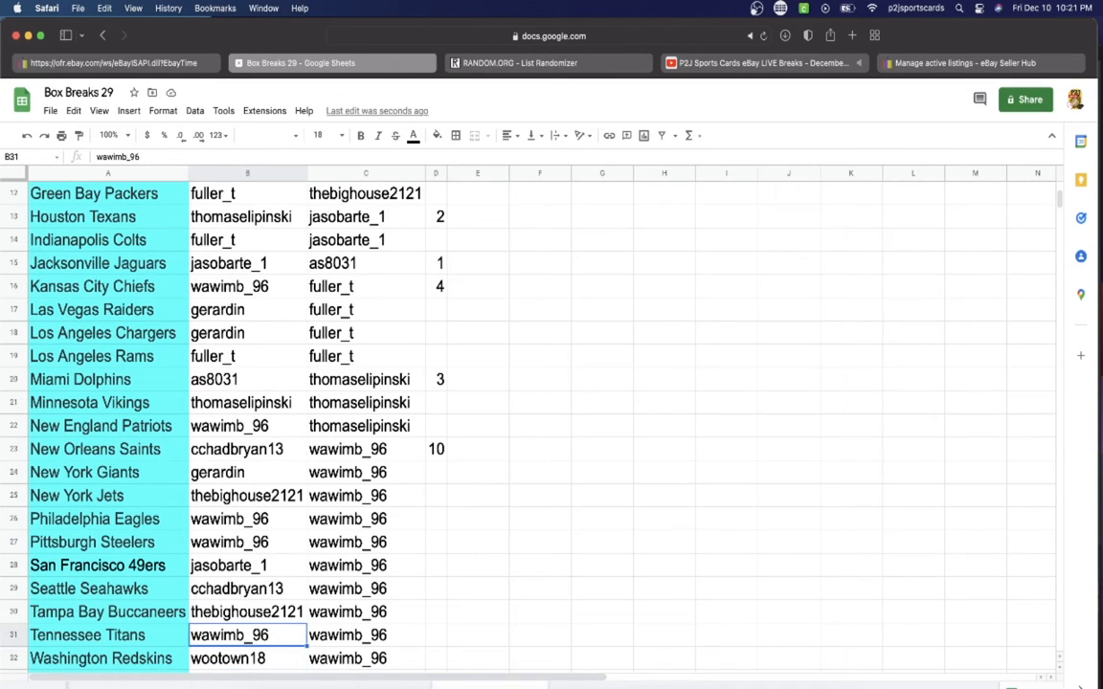
pyautogui.scroll(3)
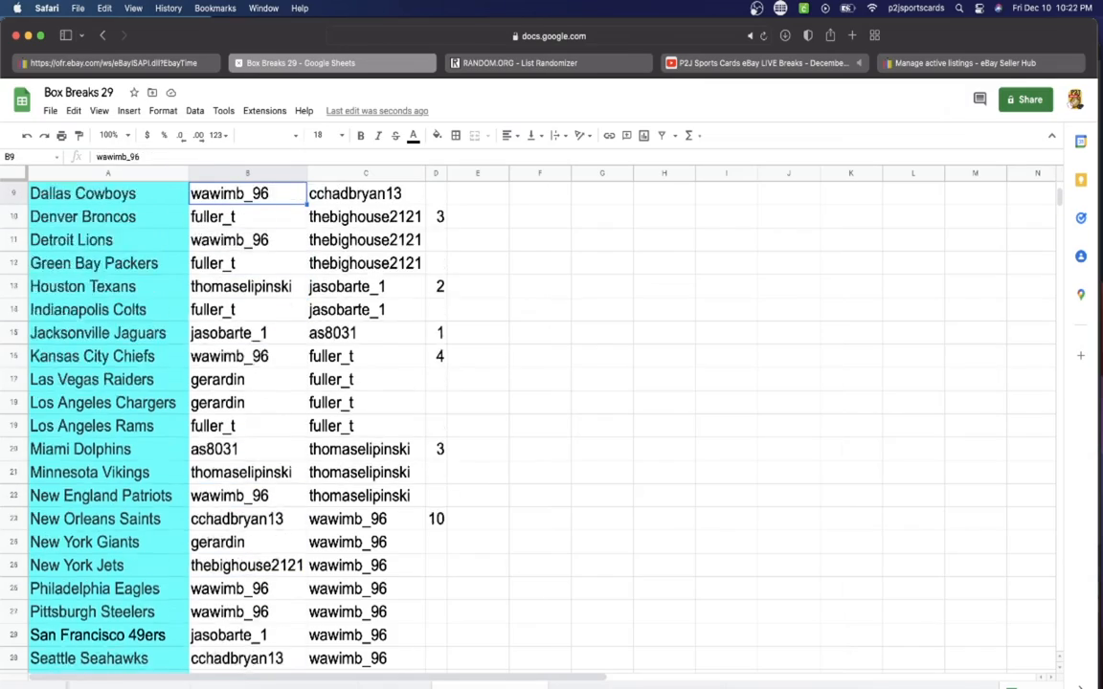
pyautogui.scroll(-3)
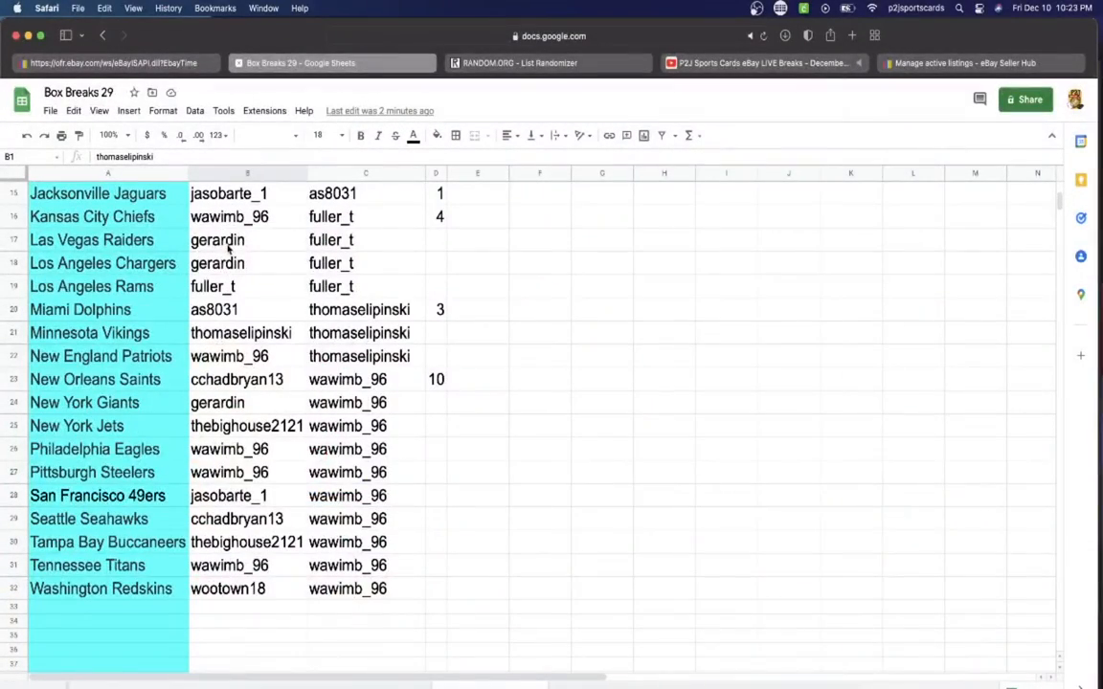
pyautogui.click(247, 564)
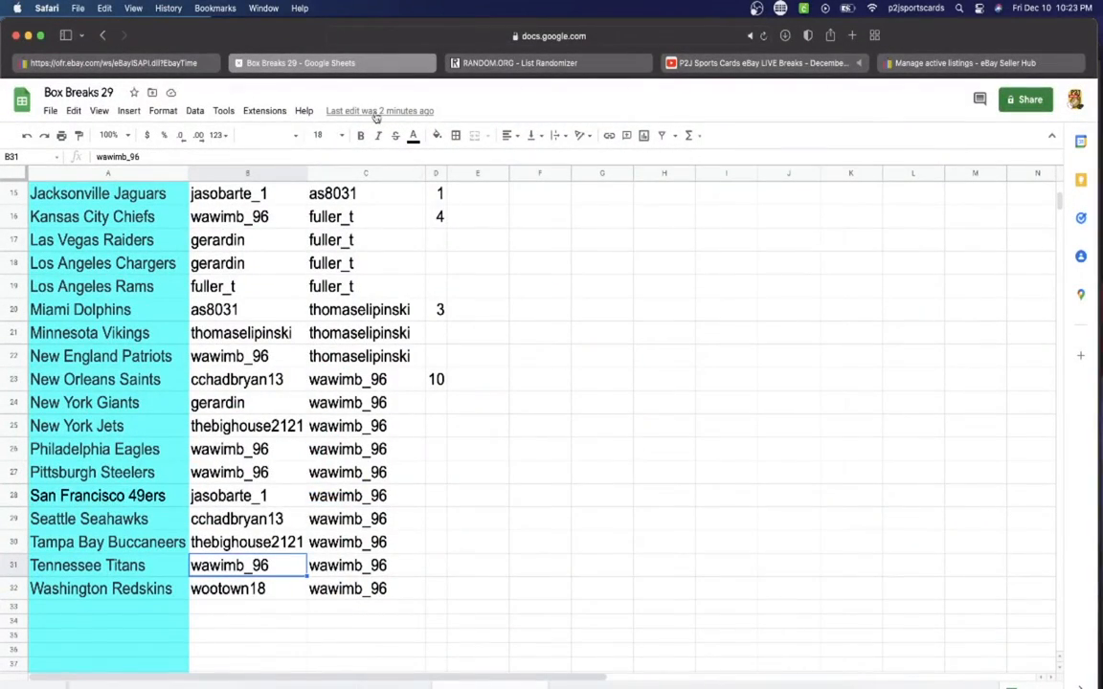
pyautogui.click(360, 134)
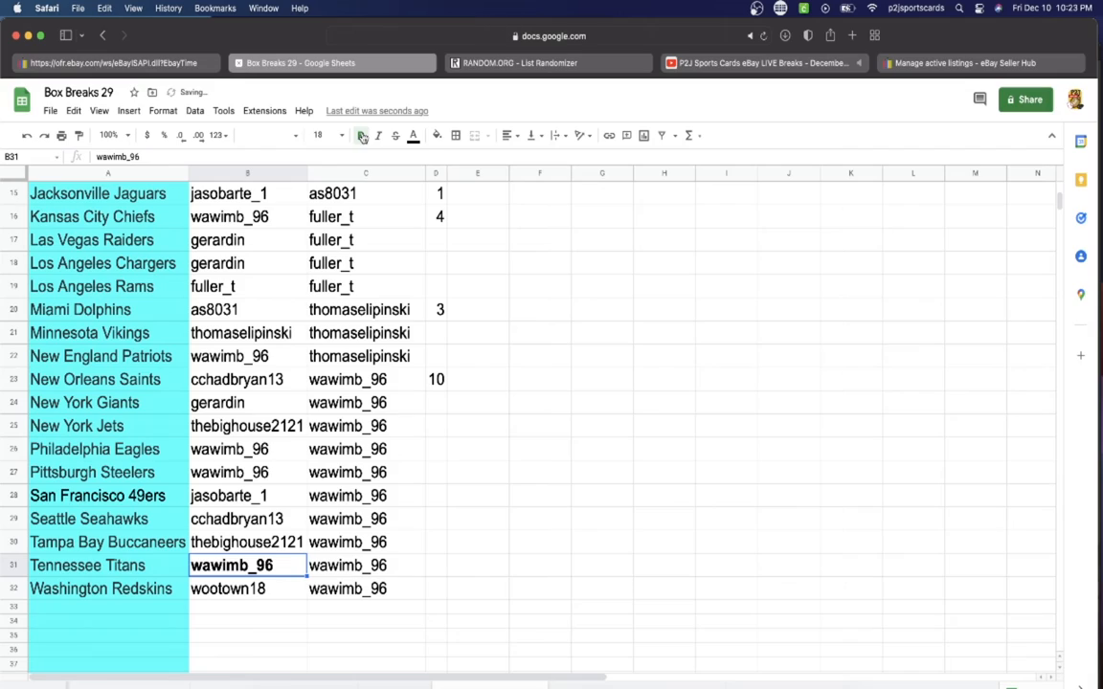